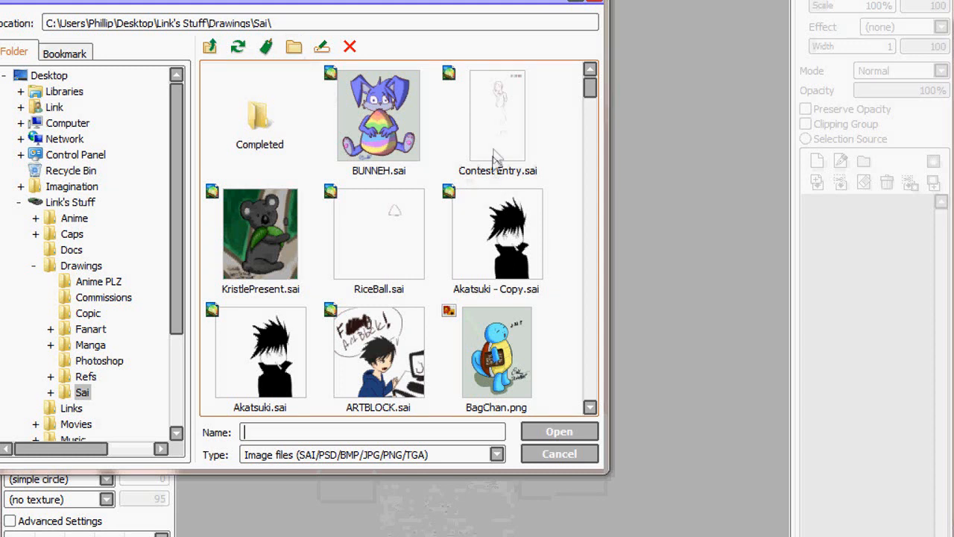
Select Contest Entry.sai in the Drawings\Sai folder of the Open dialog.
left_click(496, 116)
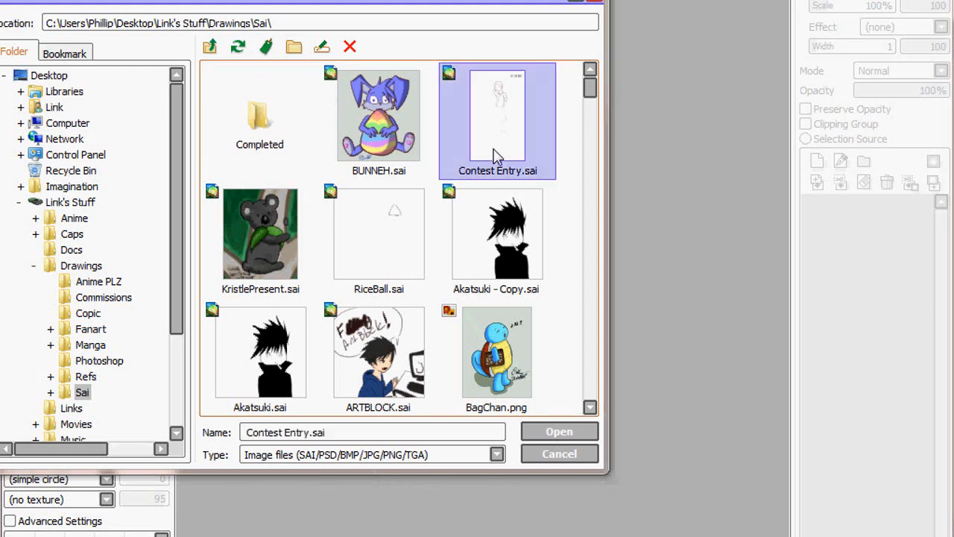
mouse_move(500, 142)
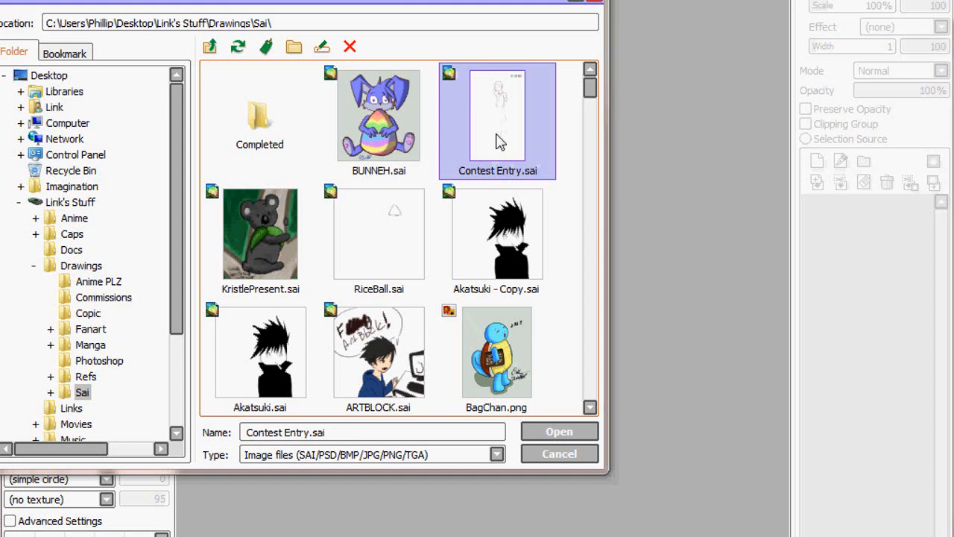
double_click(496, 116)
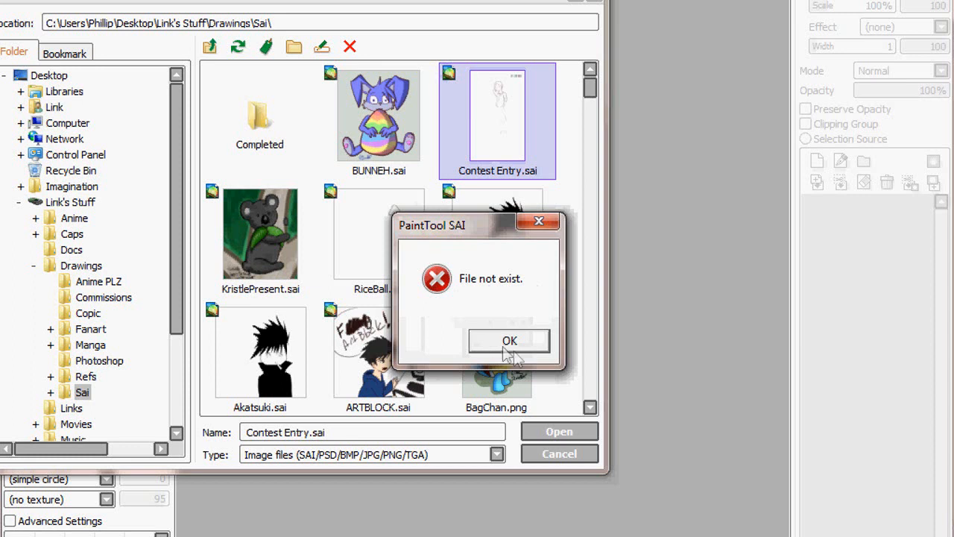
left_click(509, 340)
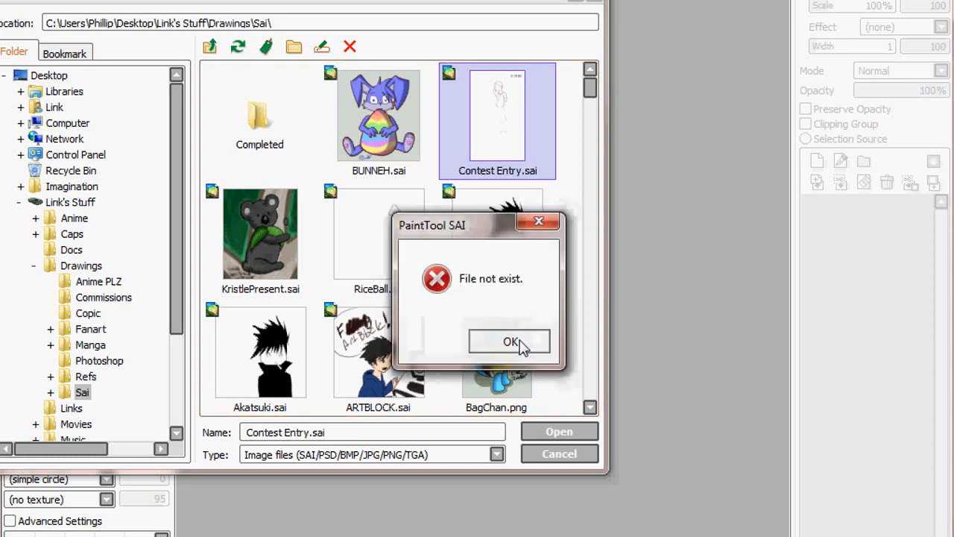
left_click(508, 341)
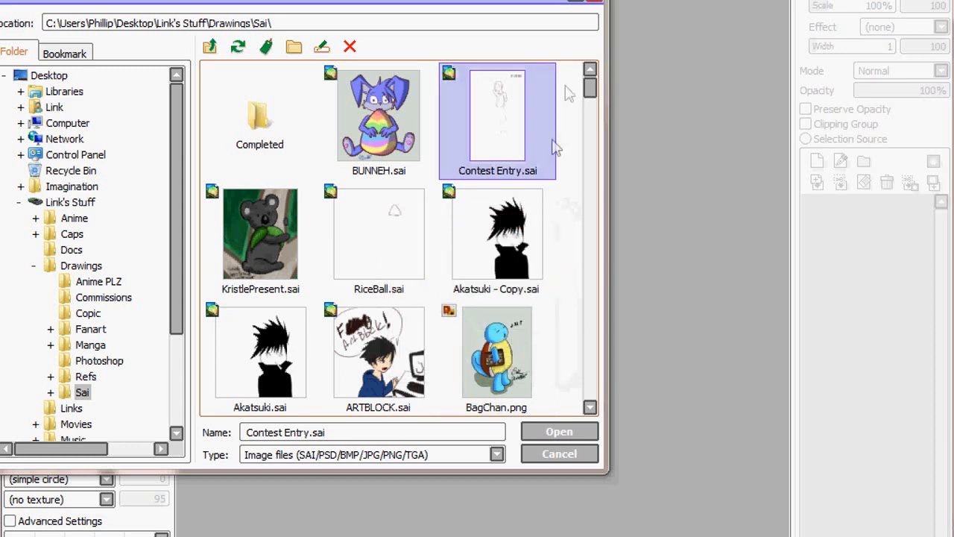
left_click(558, 431)
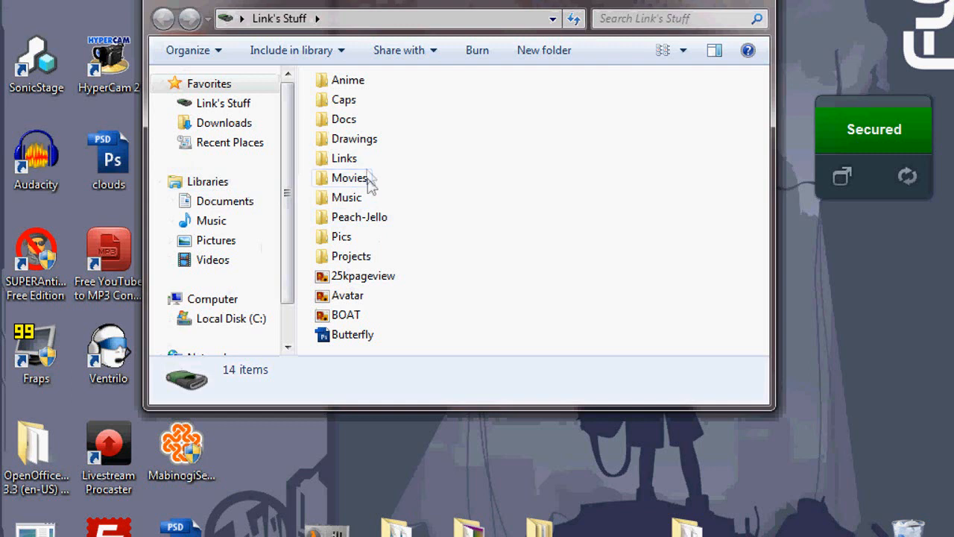
Browse into Drawings, then the Sai folder, to find Contest Entry.
double_click(354, 139)
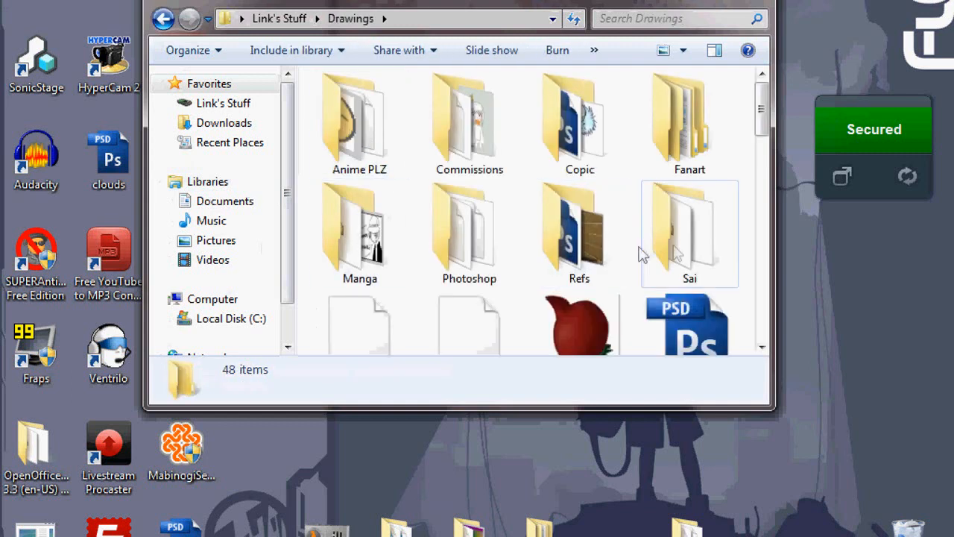
double_click(689, 231)
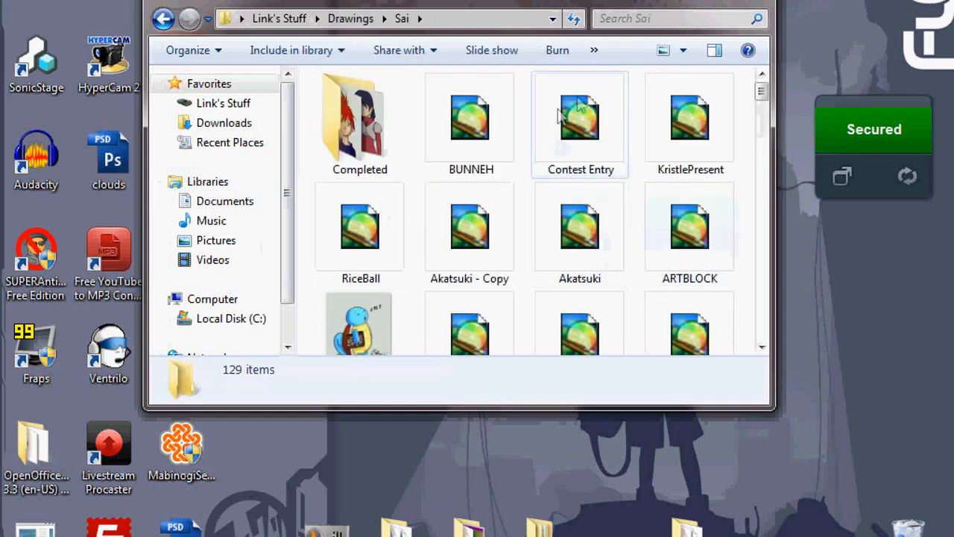
mouse_move(586, 147)
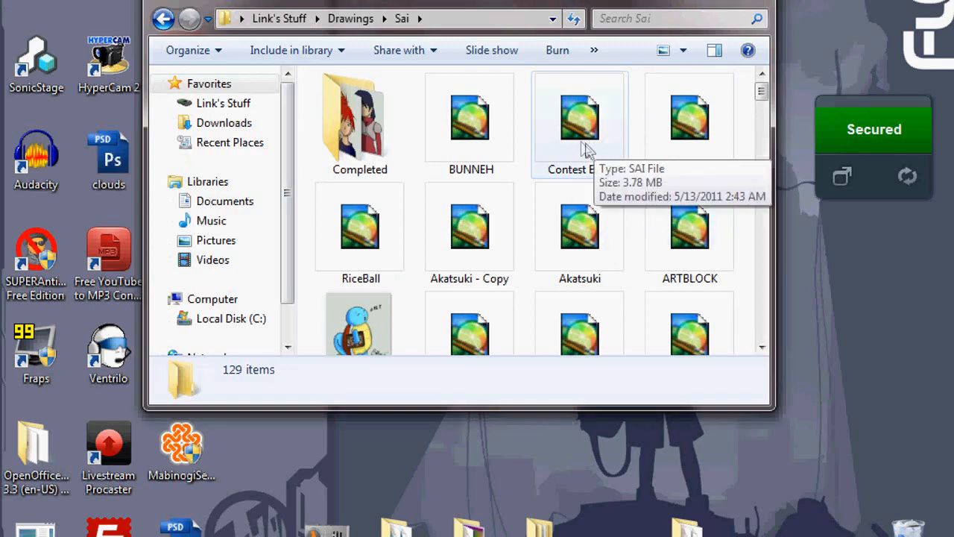